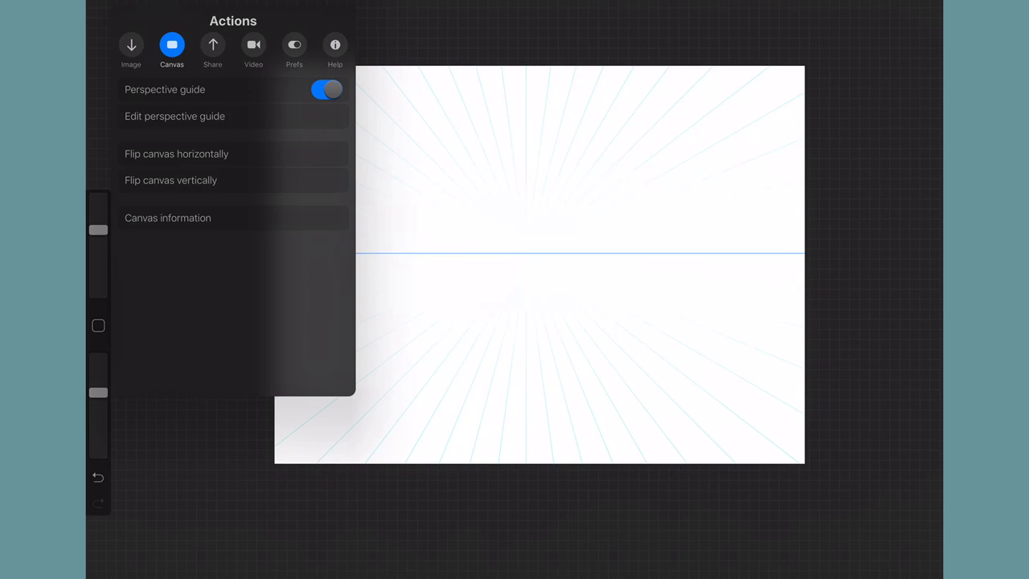
- Open the two-point perspective guide editor and drag the vanishing point left along the horizon
{"action": "left_click", "coordinate": [174, 116]}
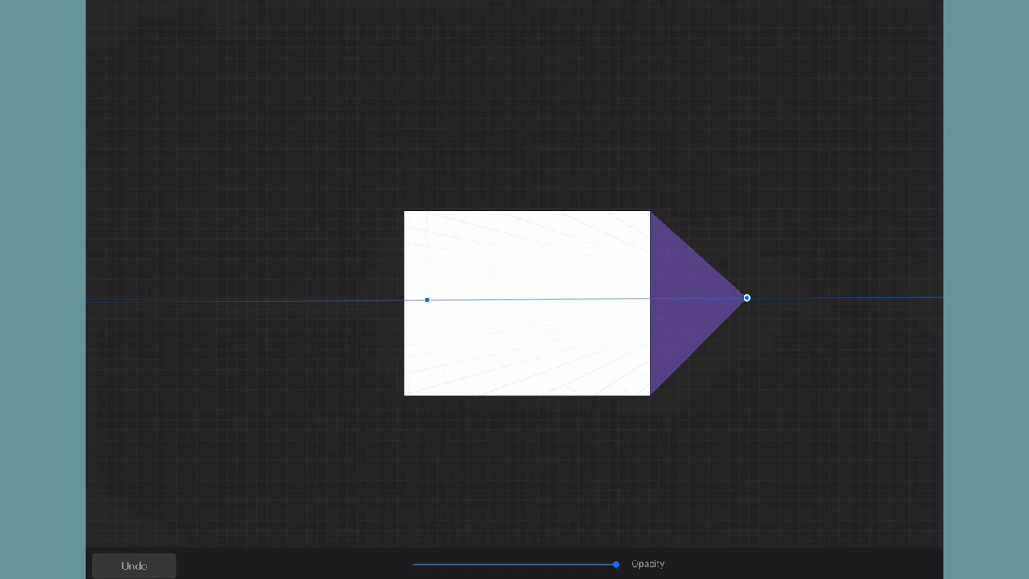
{"action": "left_click_drag", "start_coordinate": [427, 298], "coordinate": [305, 299]}
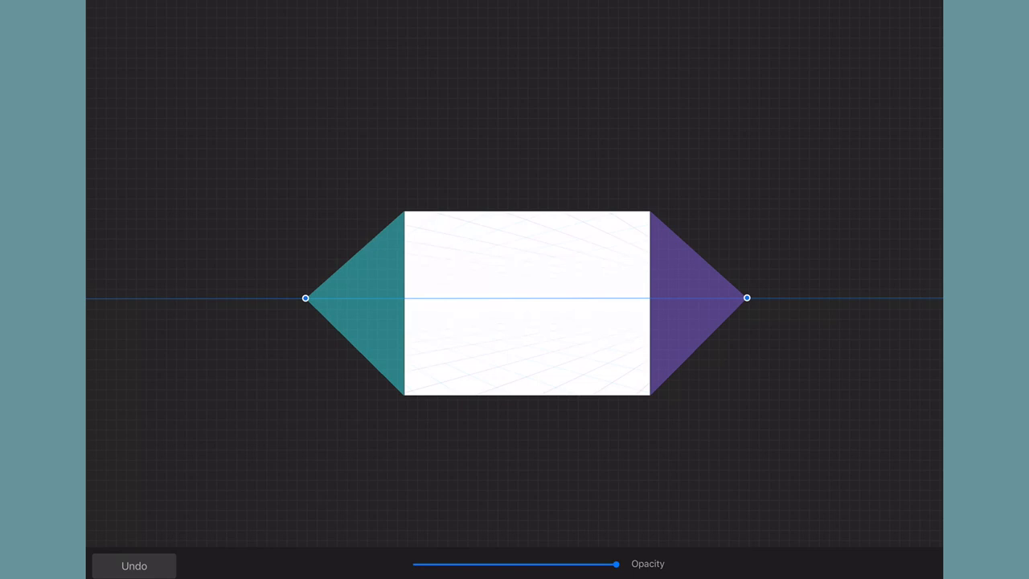